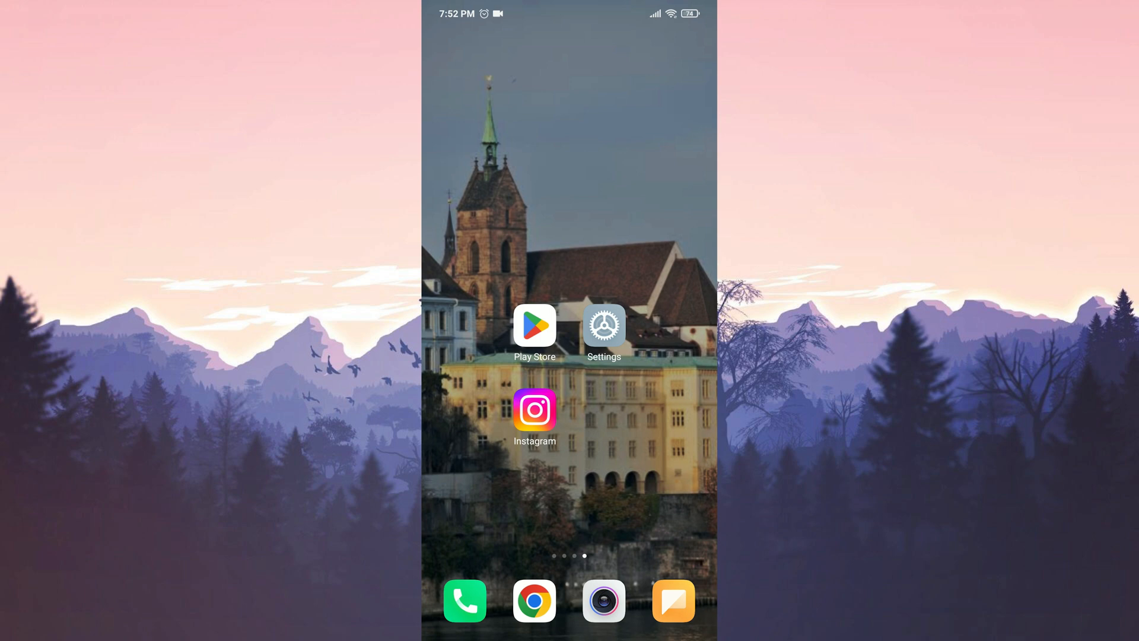
Launch Instagram and reach Settings and privacy from the profile's menu.
left_click(534, 325)
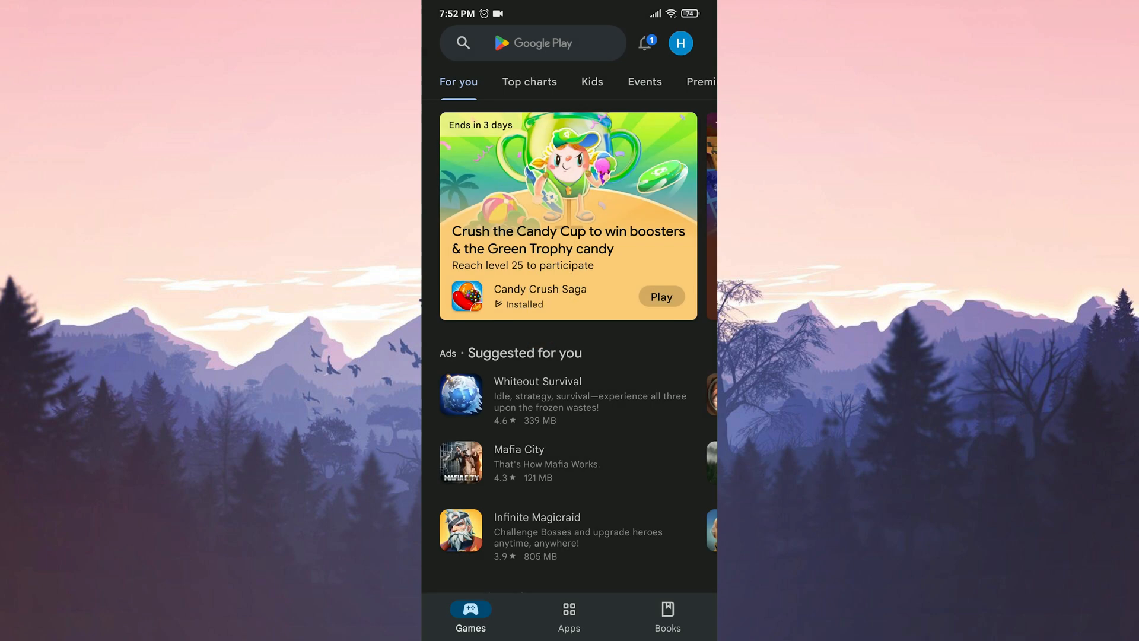
left_click(531, 43)
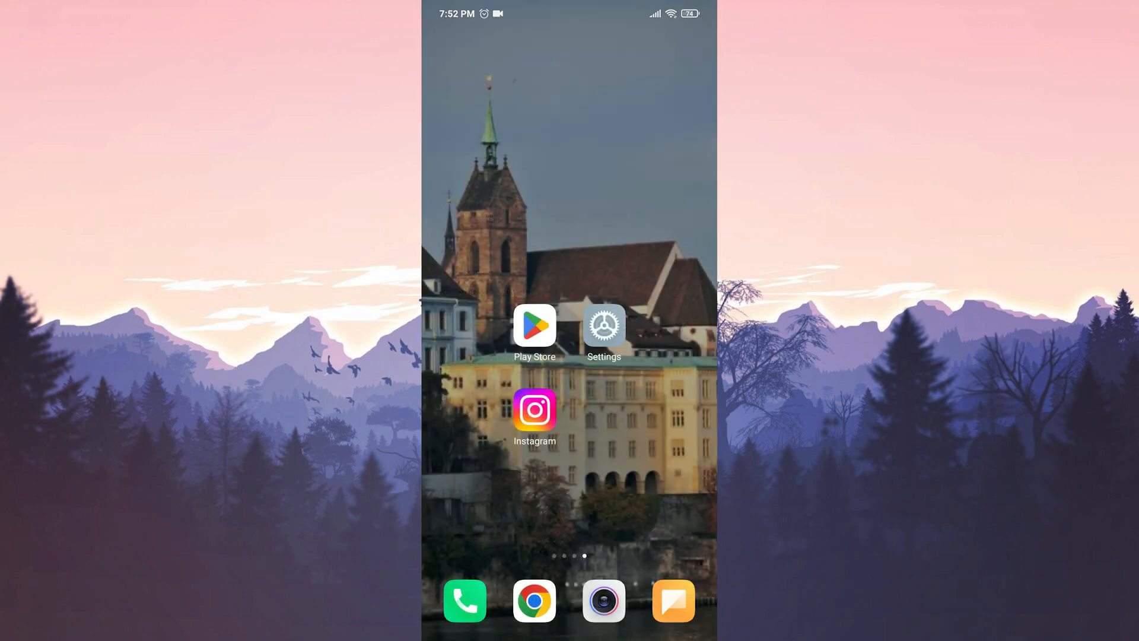
left_click(534, 410)
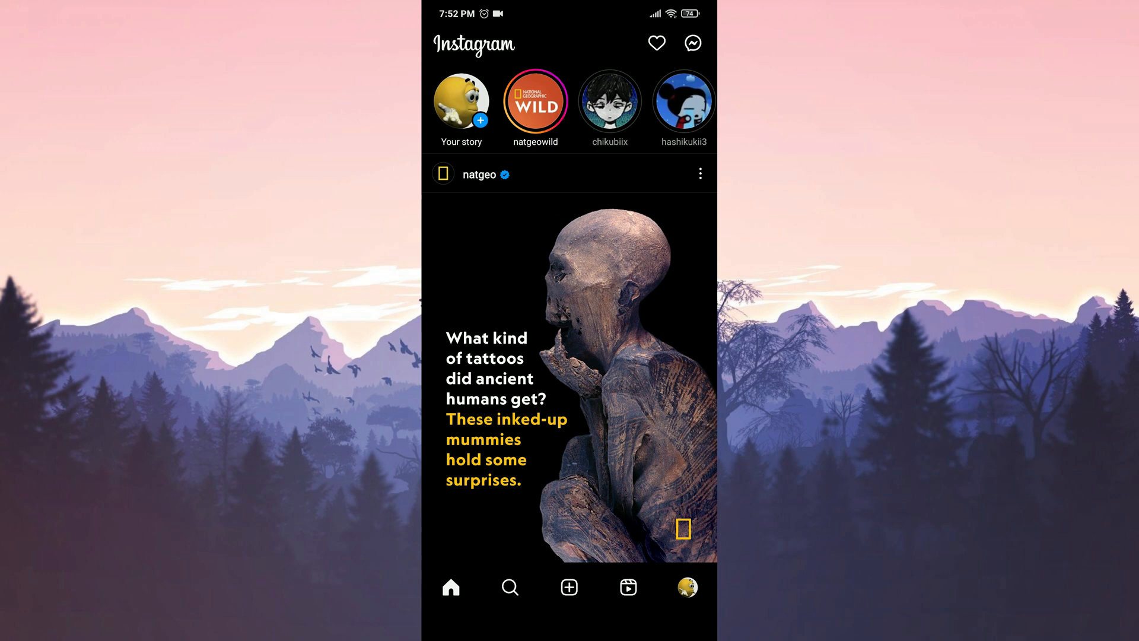
left_click(686, 587)
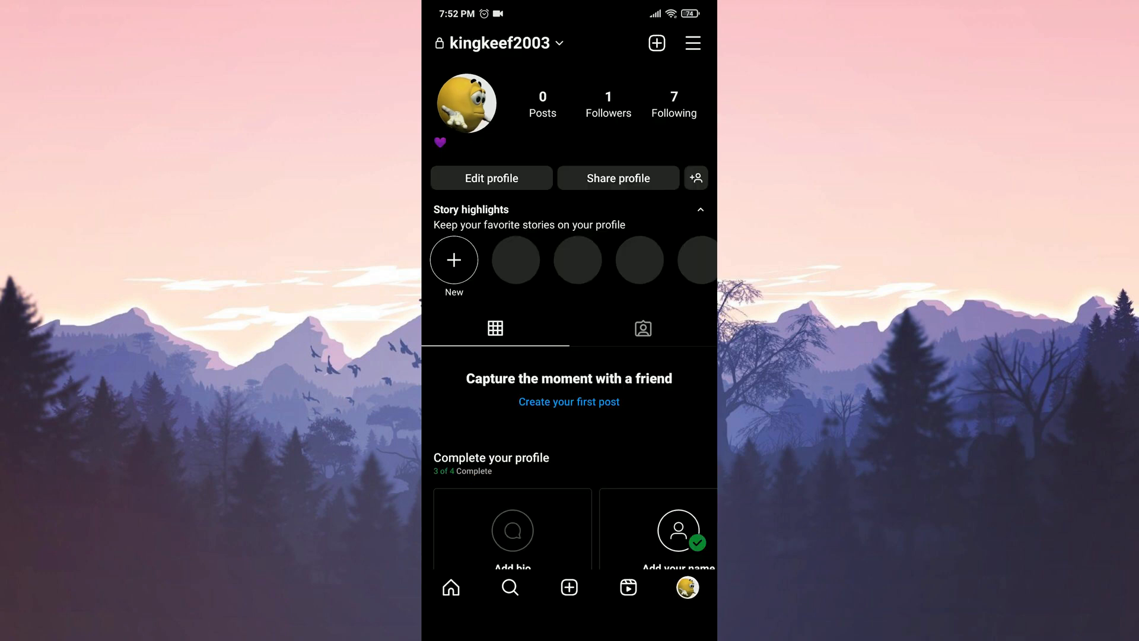
left_click(691, 42)
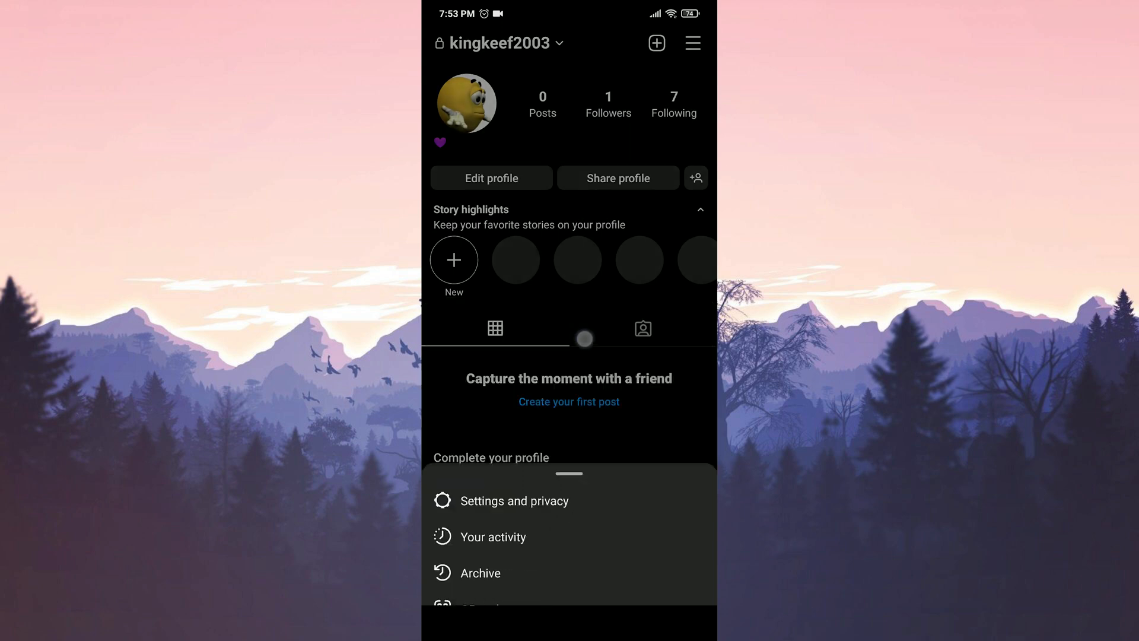
left_click(514, 501)
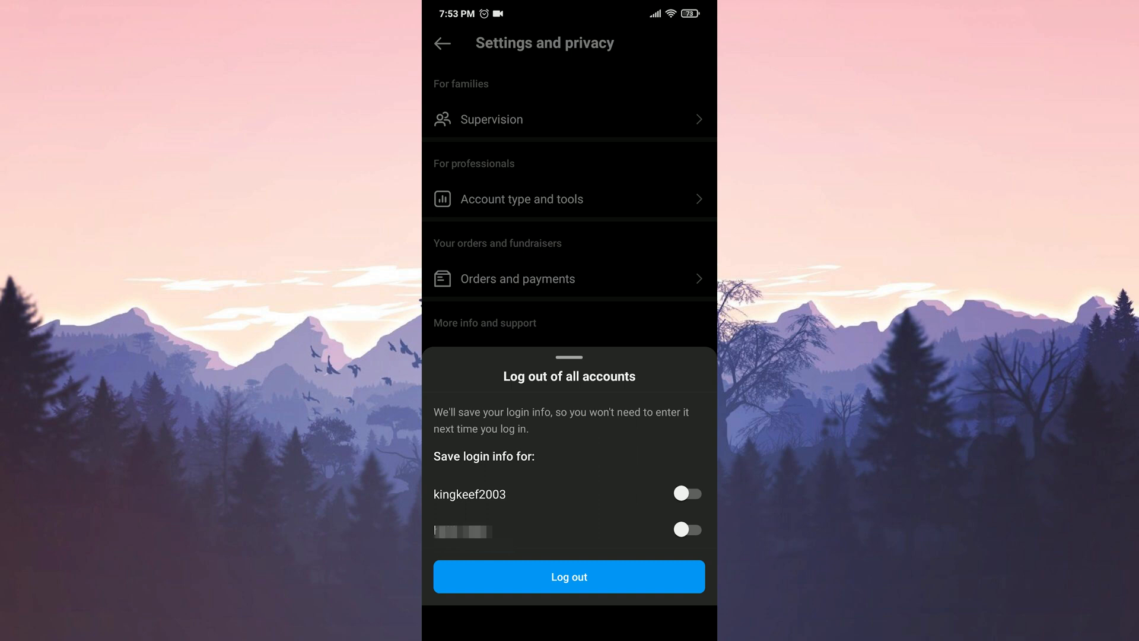
Log out of all accounts without saving login info and return to the home screen.
left_click(569, 577)
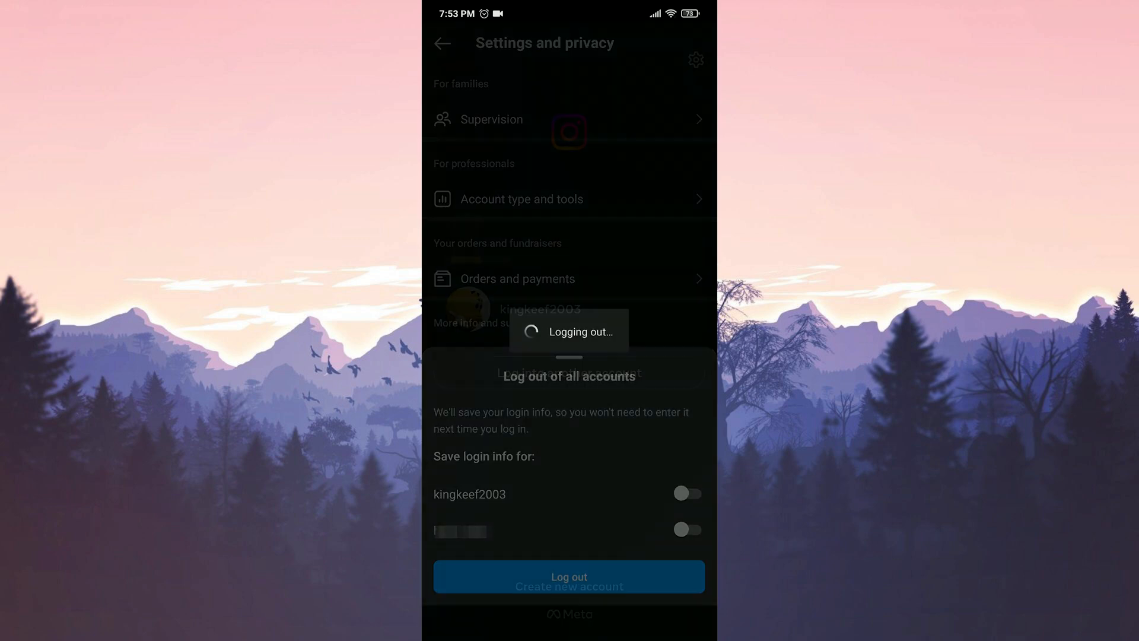
left_click(568, 577)
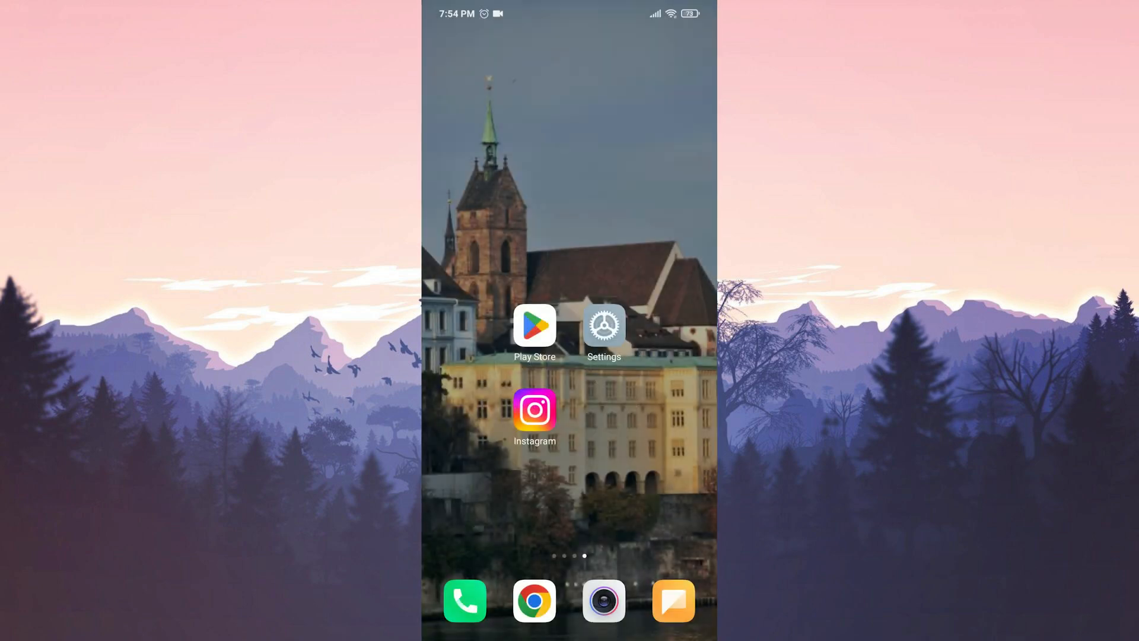
Launch the device Settings app from the home screen.
left_click(535, 410)
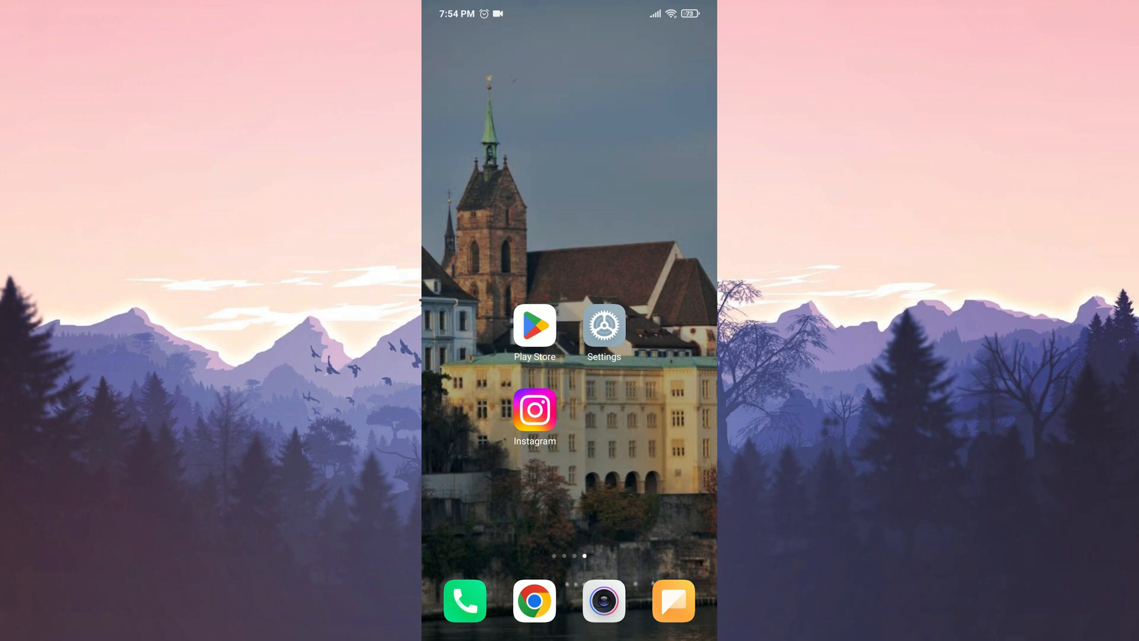
left_click(603, 325)
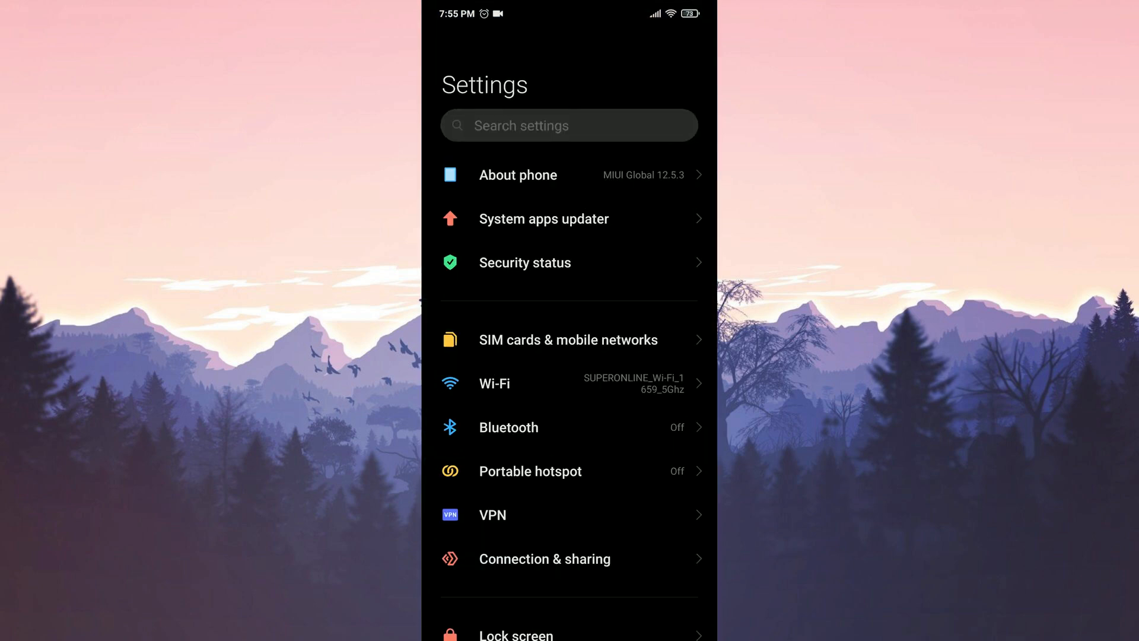
Find Instagram among the installed apps and show its storage details.
scroll("down", 3)
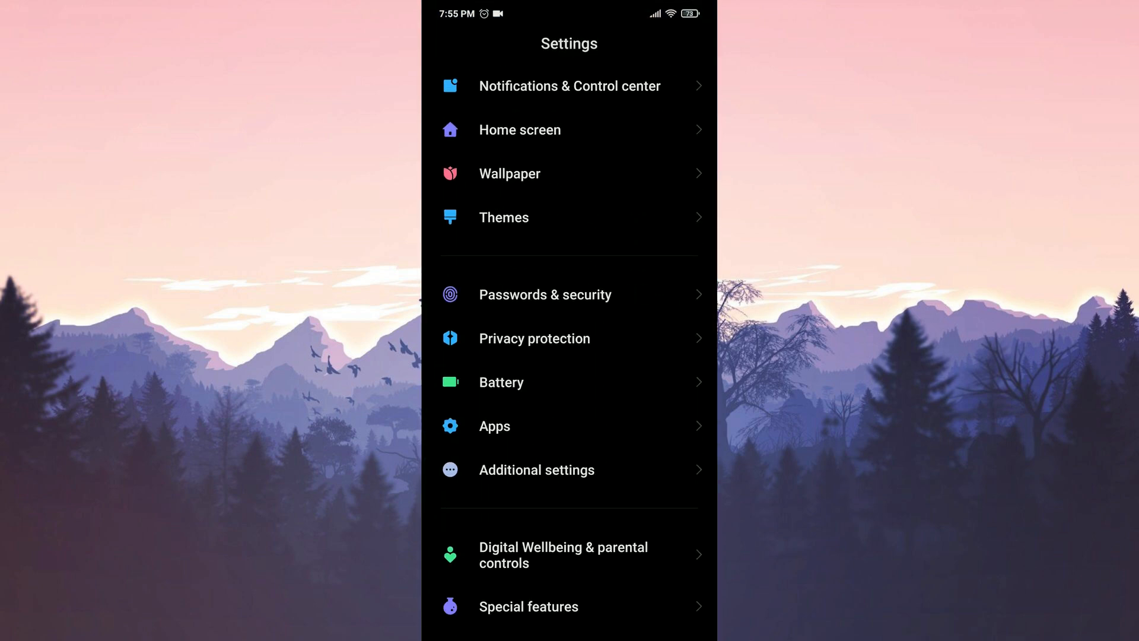
left_click(494, 426)
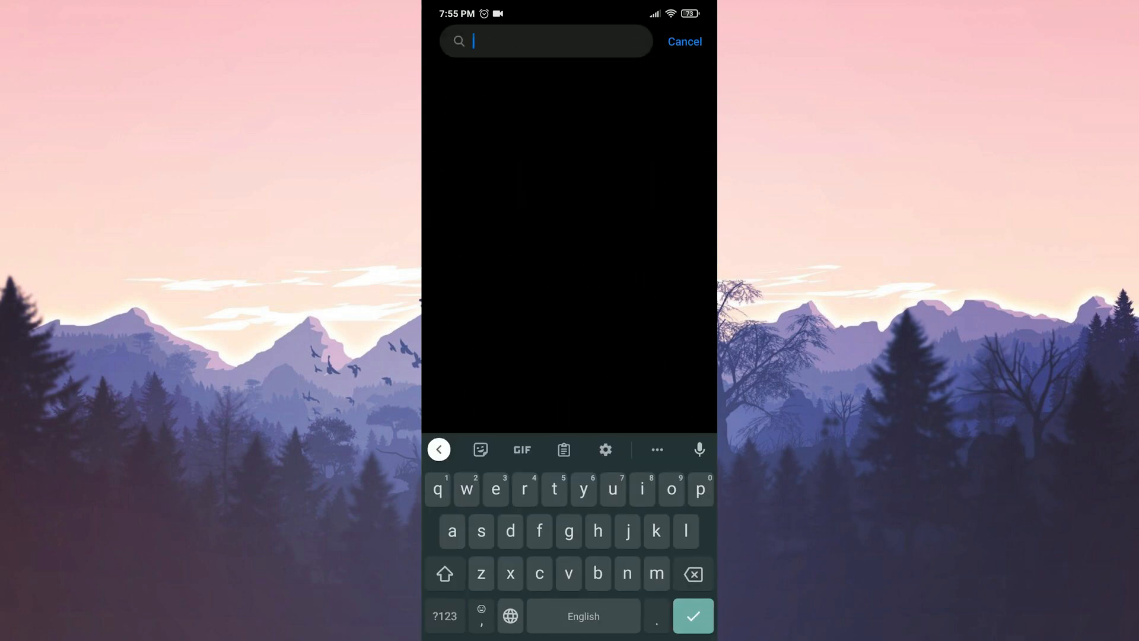
left_click(684, 42)
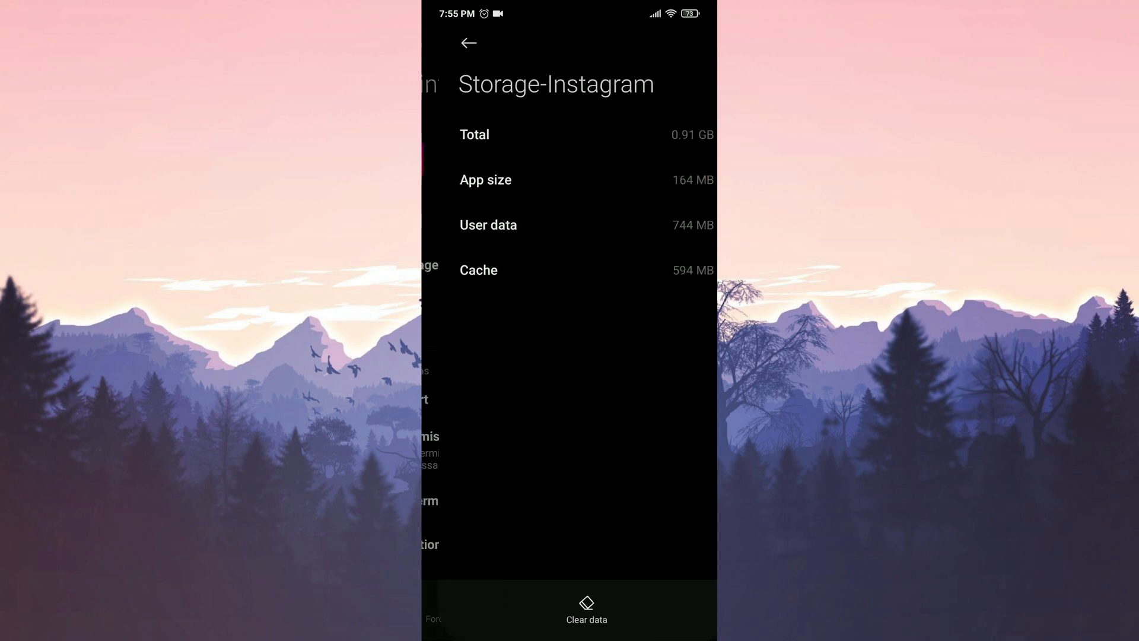
Clear all of Instagram's data, leaving user data and cache at 0 B.
left_click(585, 609)
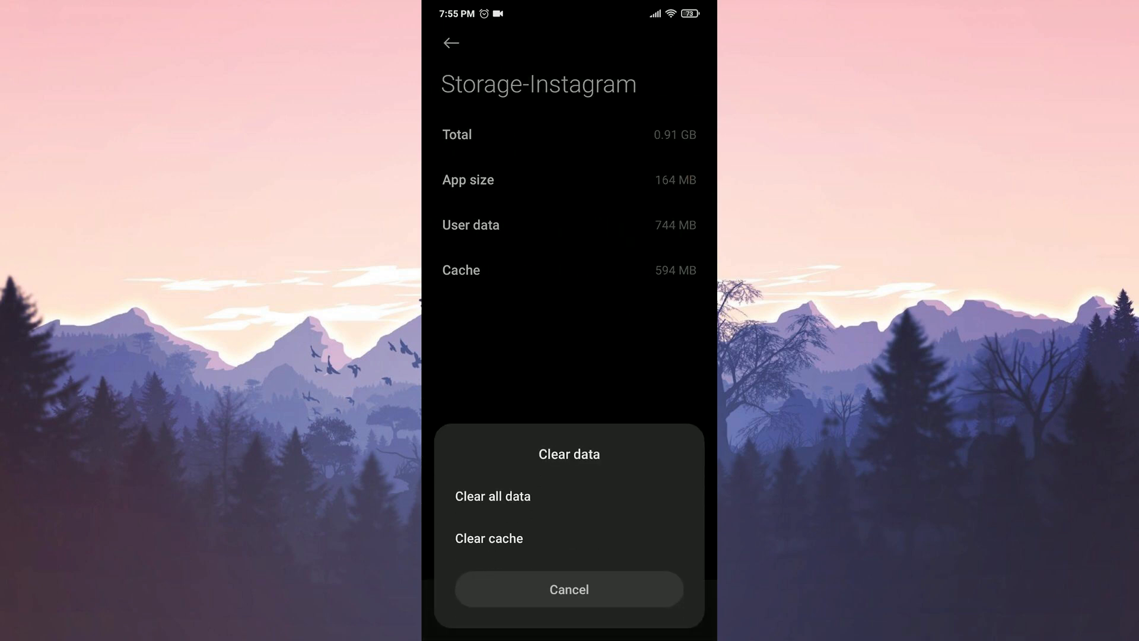
left_click(491, 496)
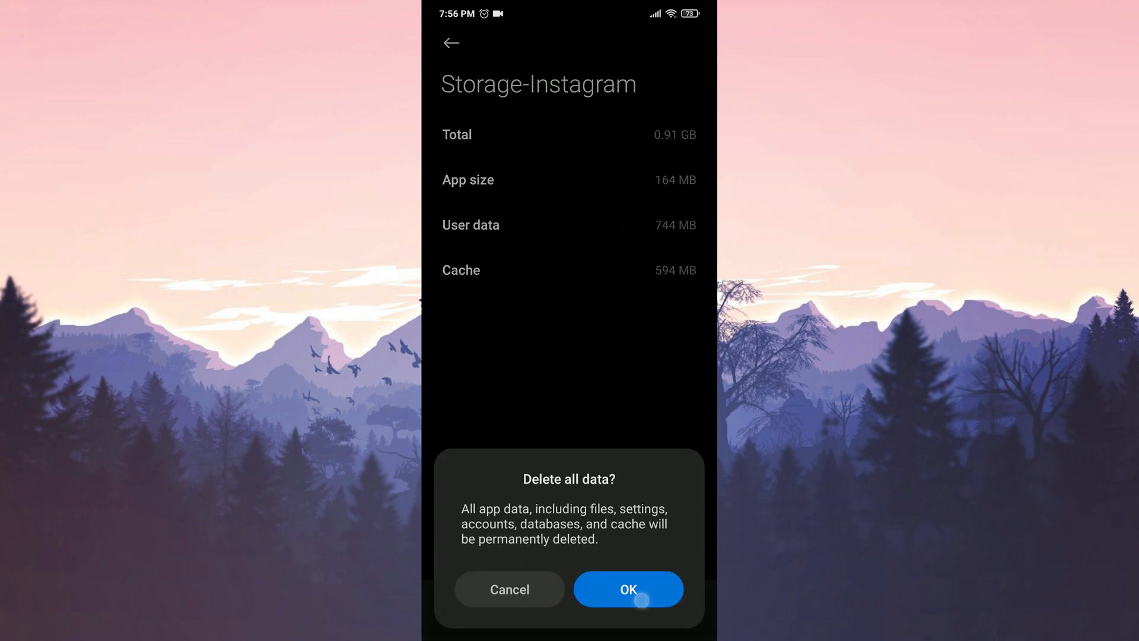
left_click(627, 590)
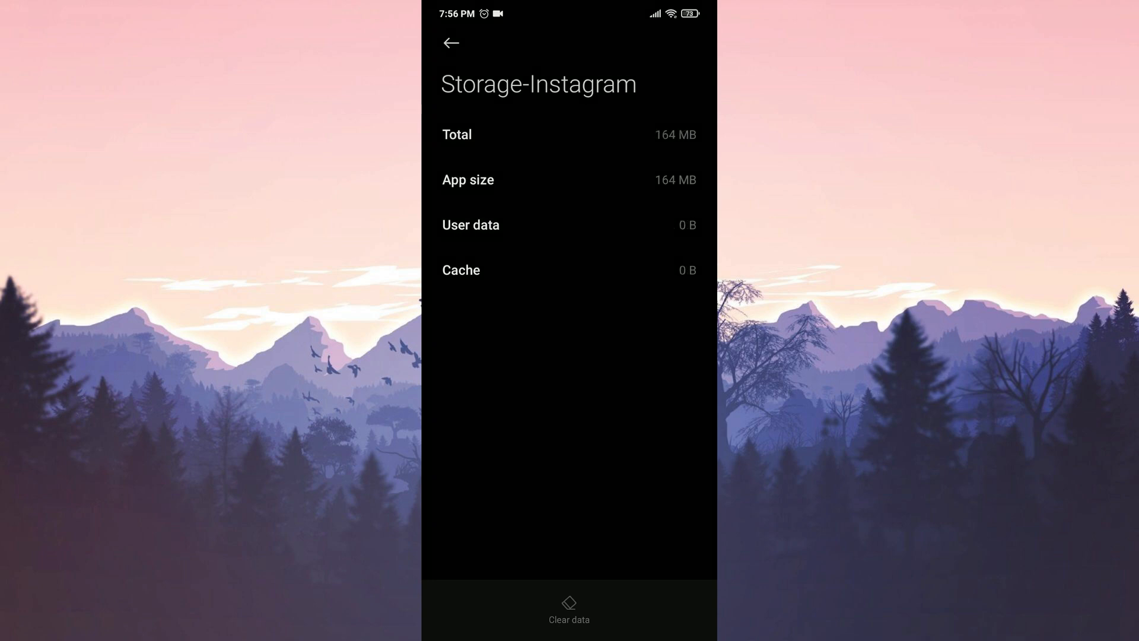
Uninstall Instagram from its App info page, then launch the Play Store.
left_click(451, 43)
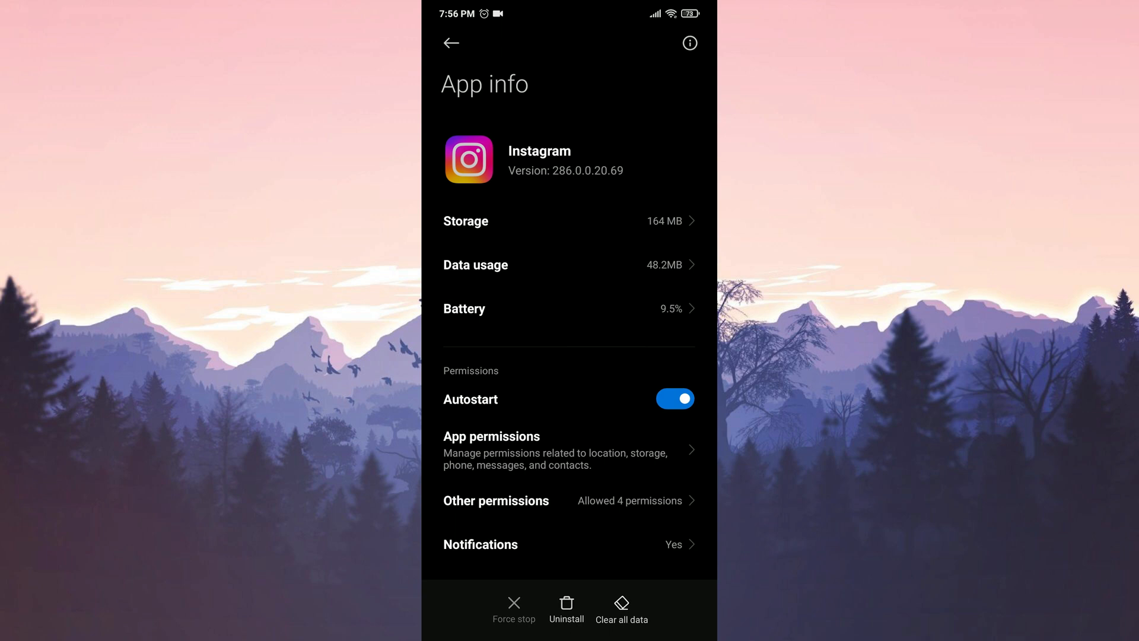
left_click(566, 609)
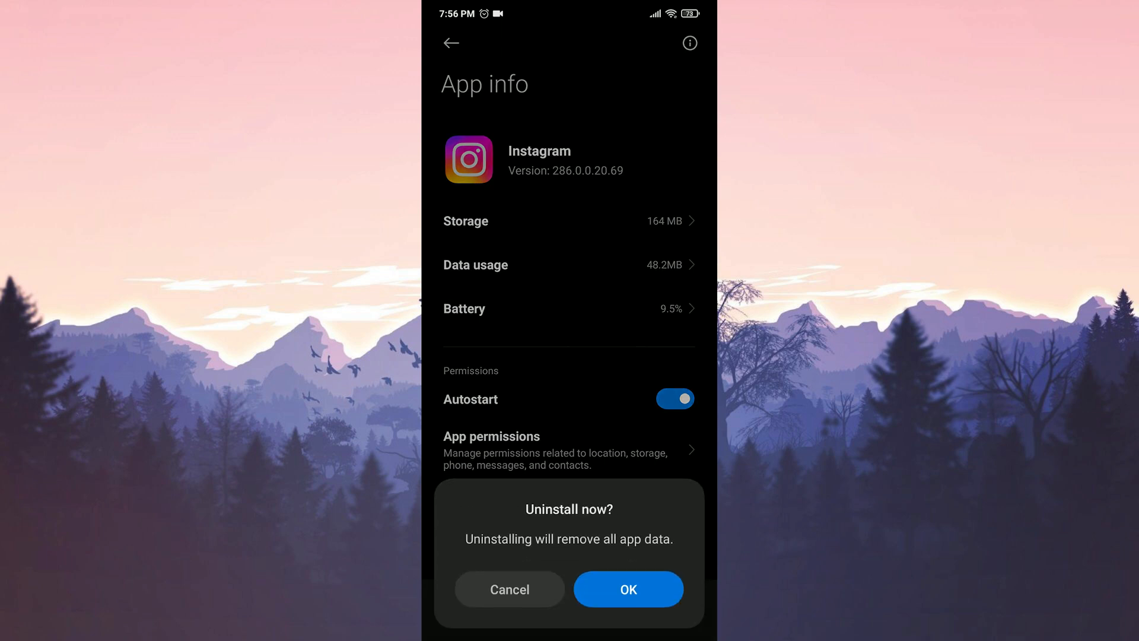
left_click(628, 590)
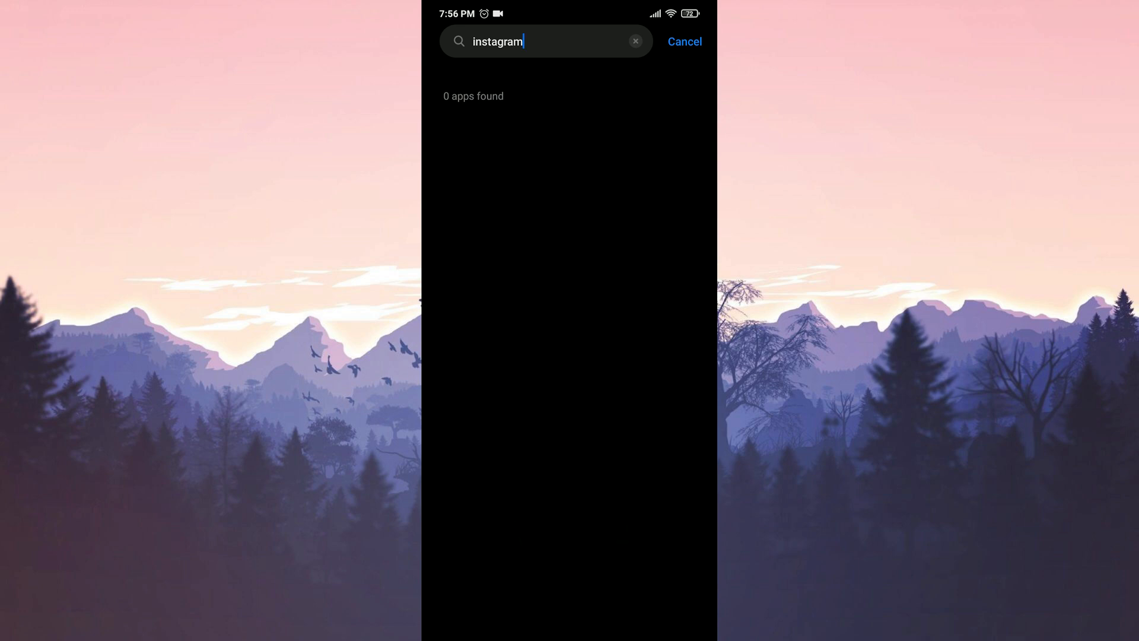
left_click(684, 41)
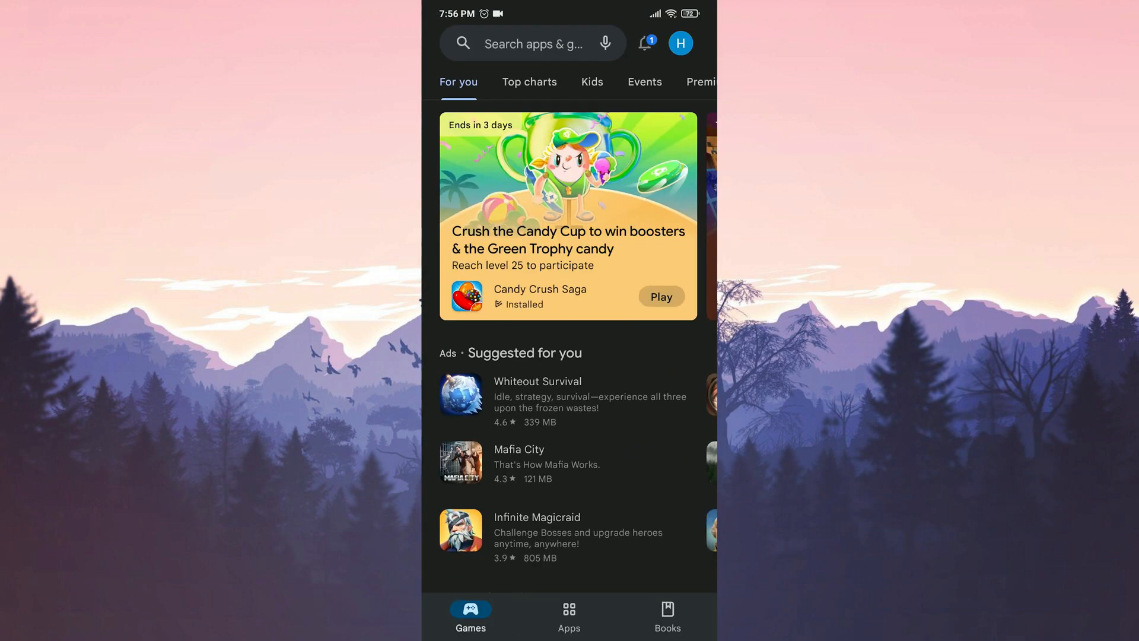
Search the Play Store for Instagram and install it from its listing.
left_click(531, 44)
type("instagram")
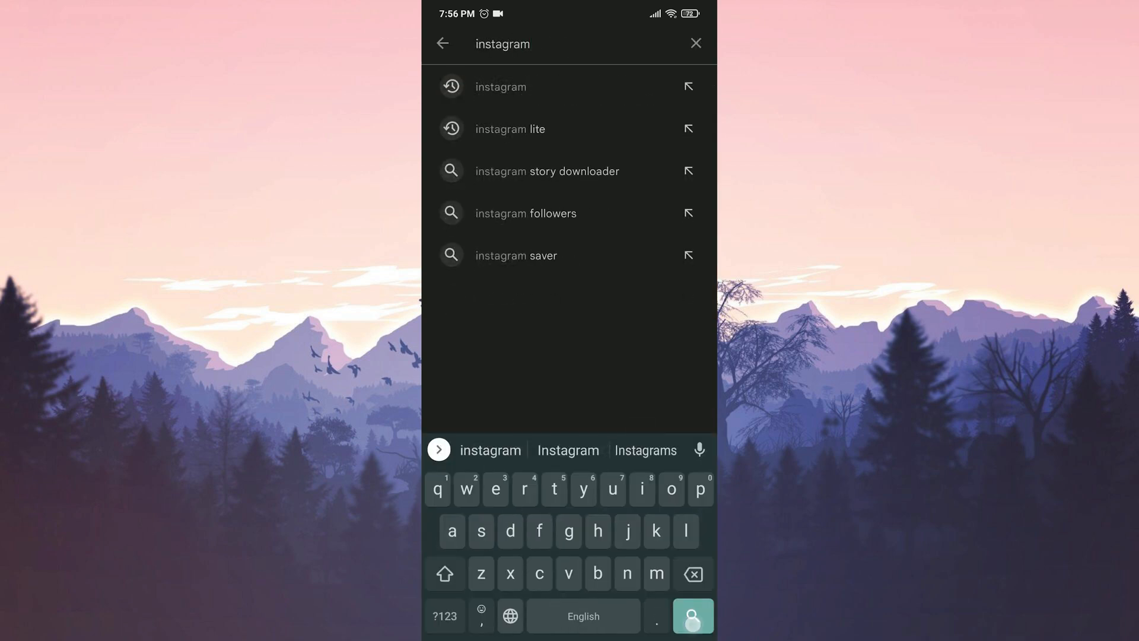
left_click(500, 87)
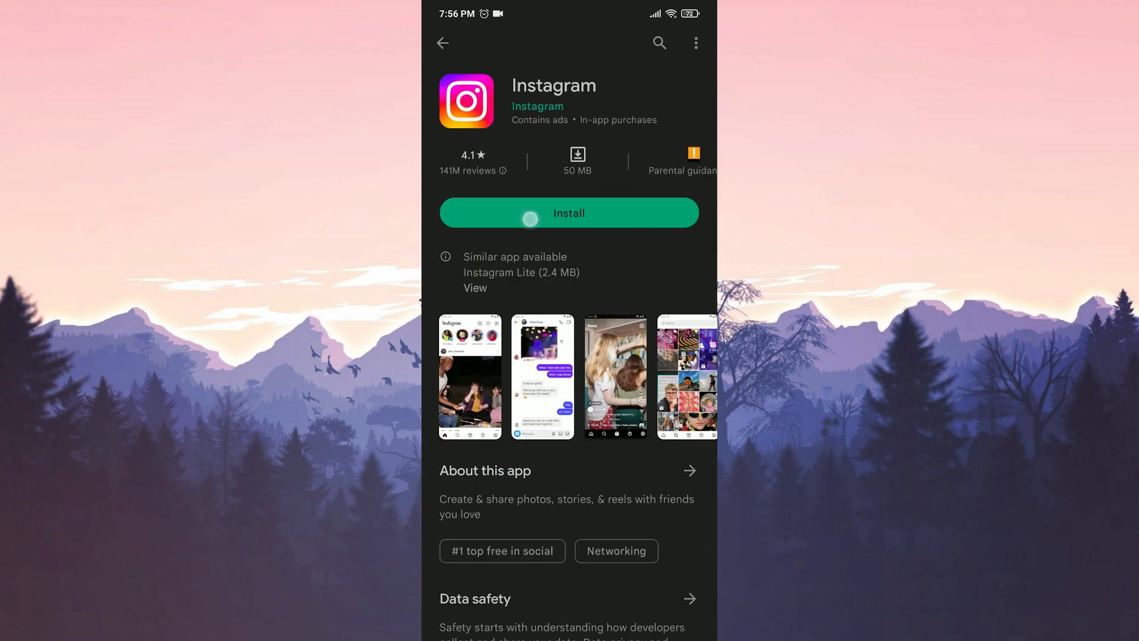
left_click(569, 213)
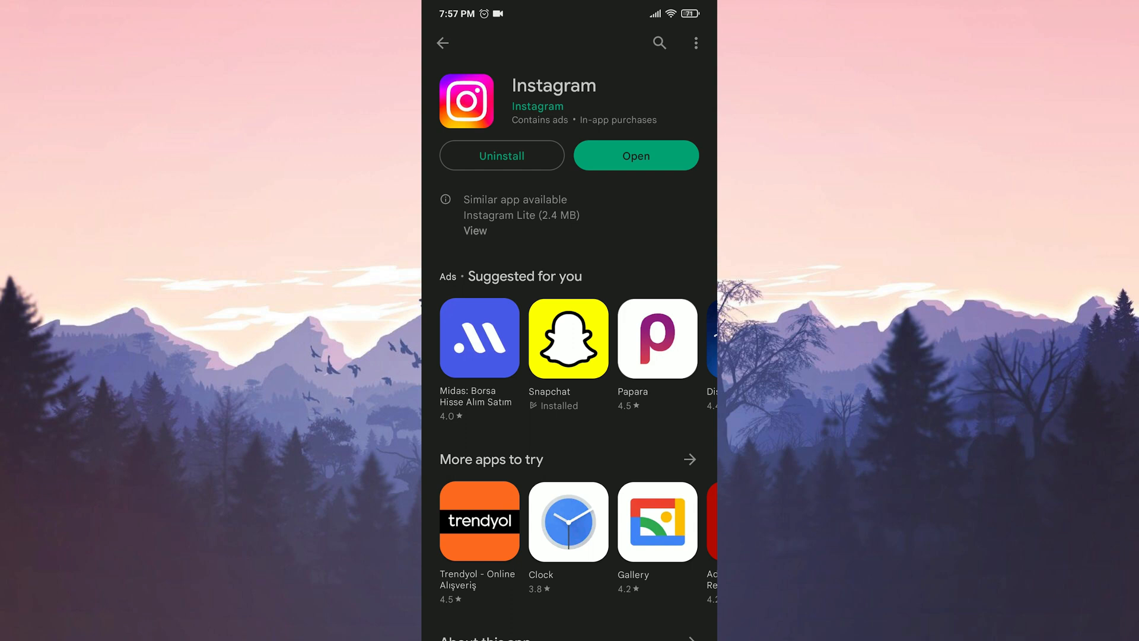
Leave the Play Store for the home screen showing the reinstalled Instagram.
left_click(635, 156)
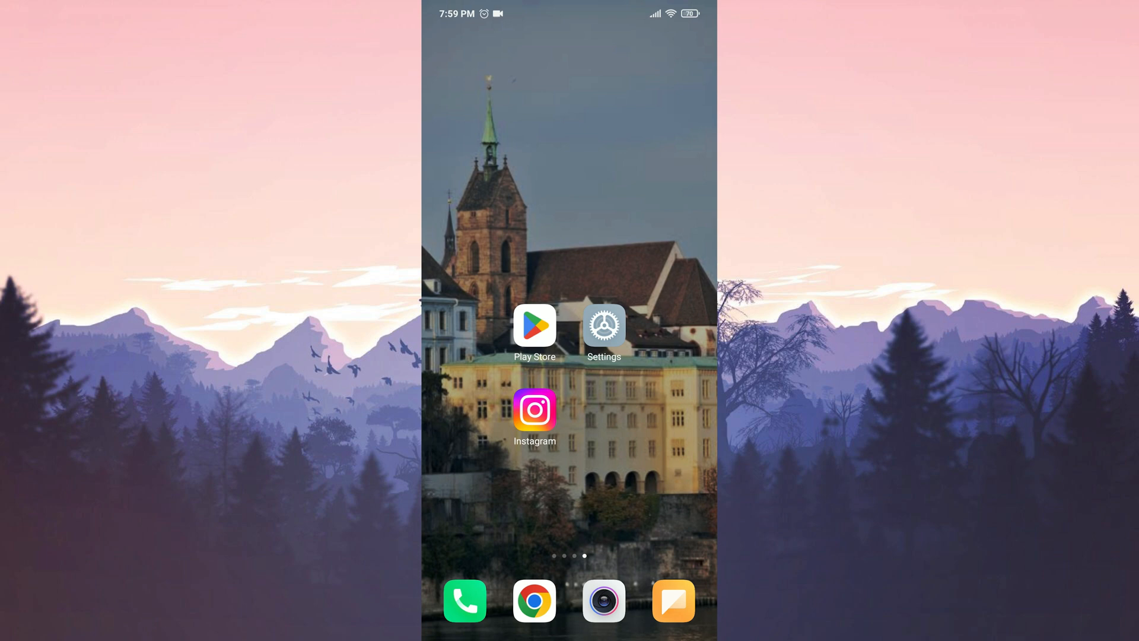
Download the Instagram 284.0.0.22.85 APK from Uptodown in the browser.
left_click(603, 325)
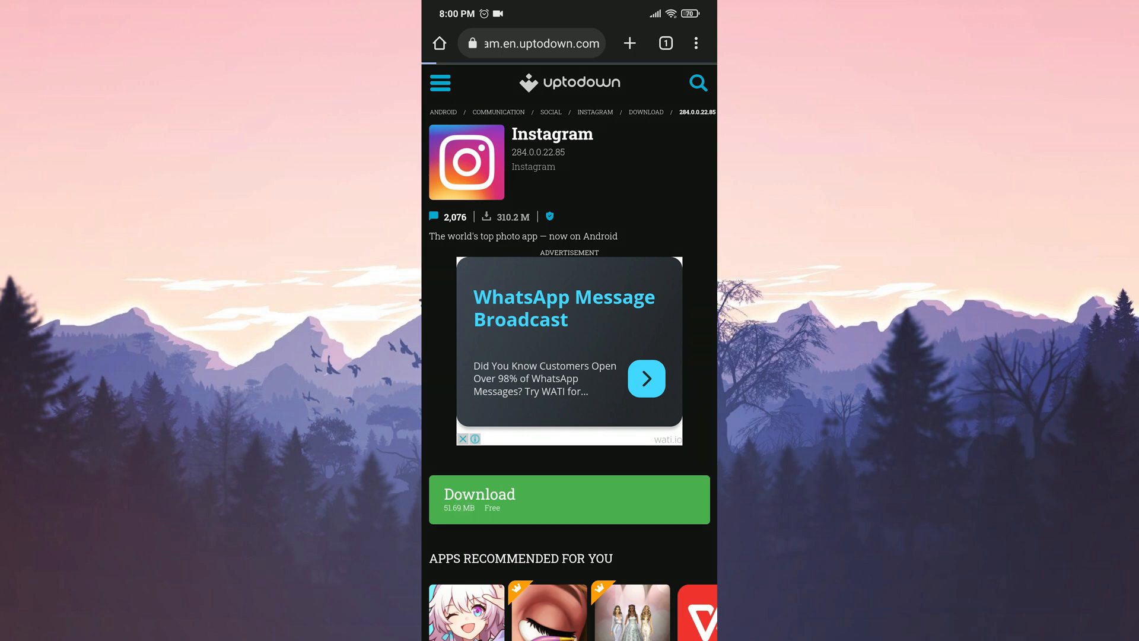
left_click(568, 499)
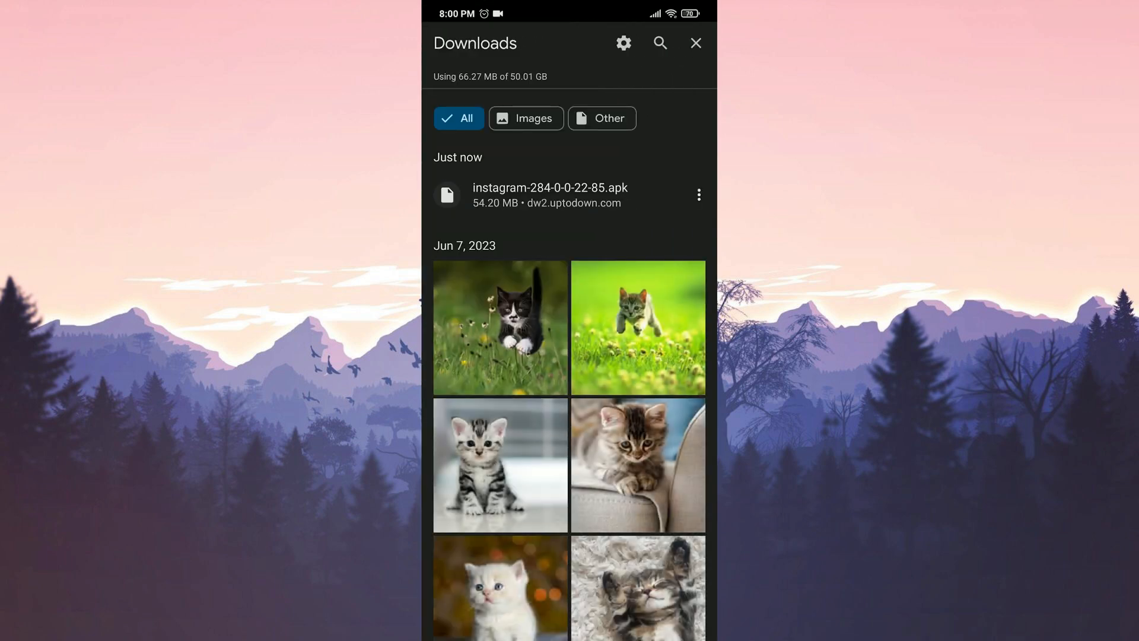
left_click(549, 195)
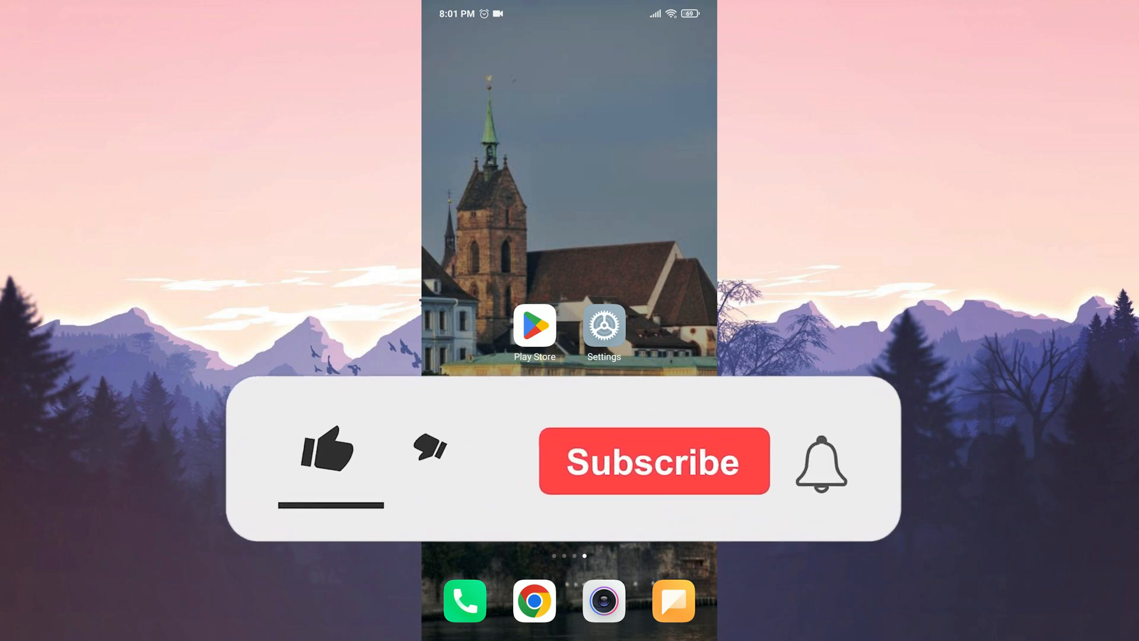
left_click(328, 451)
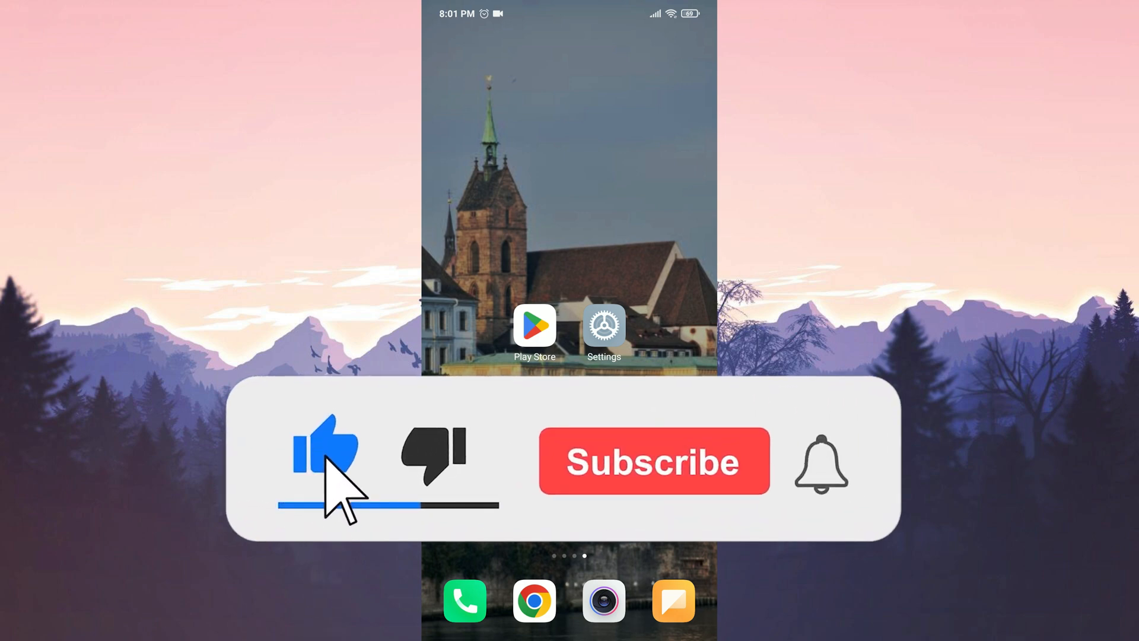
left_click(653, 460)
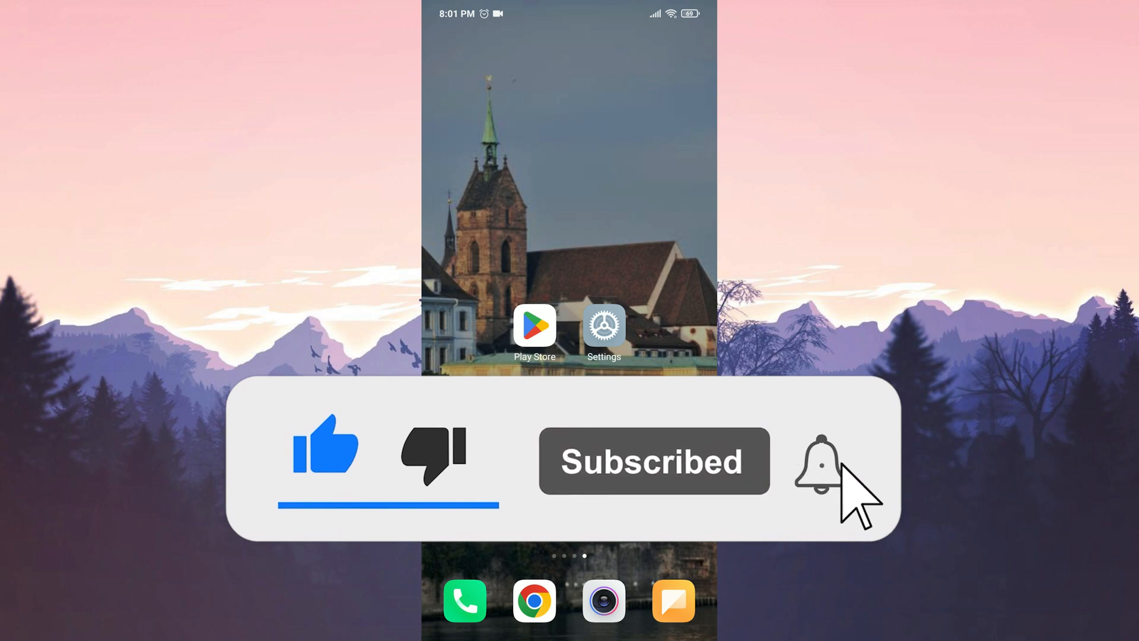